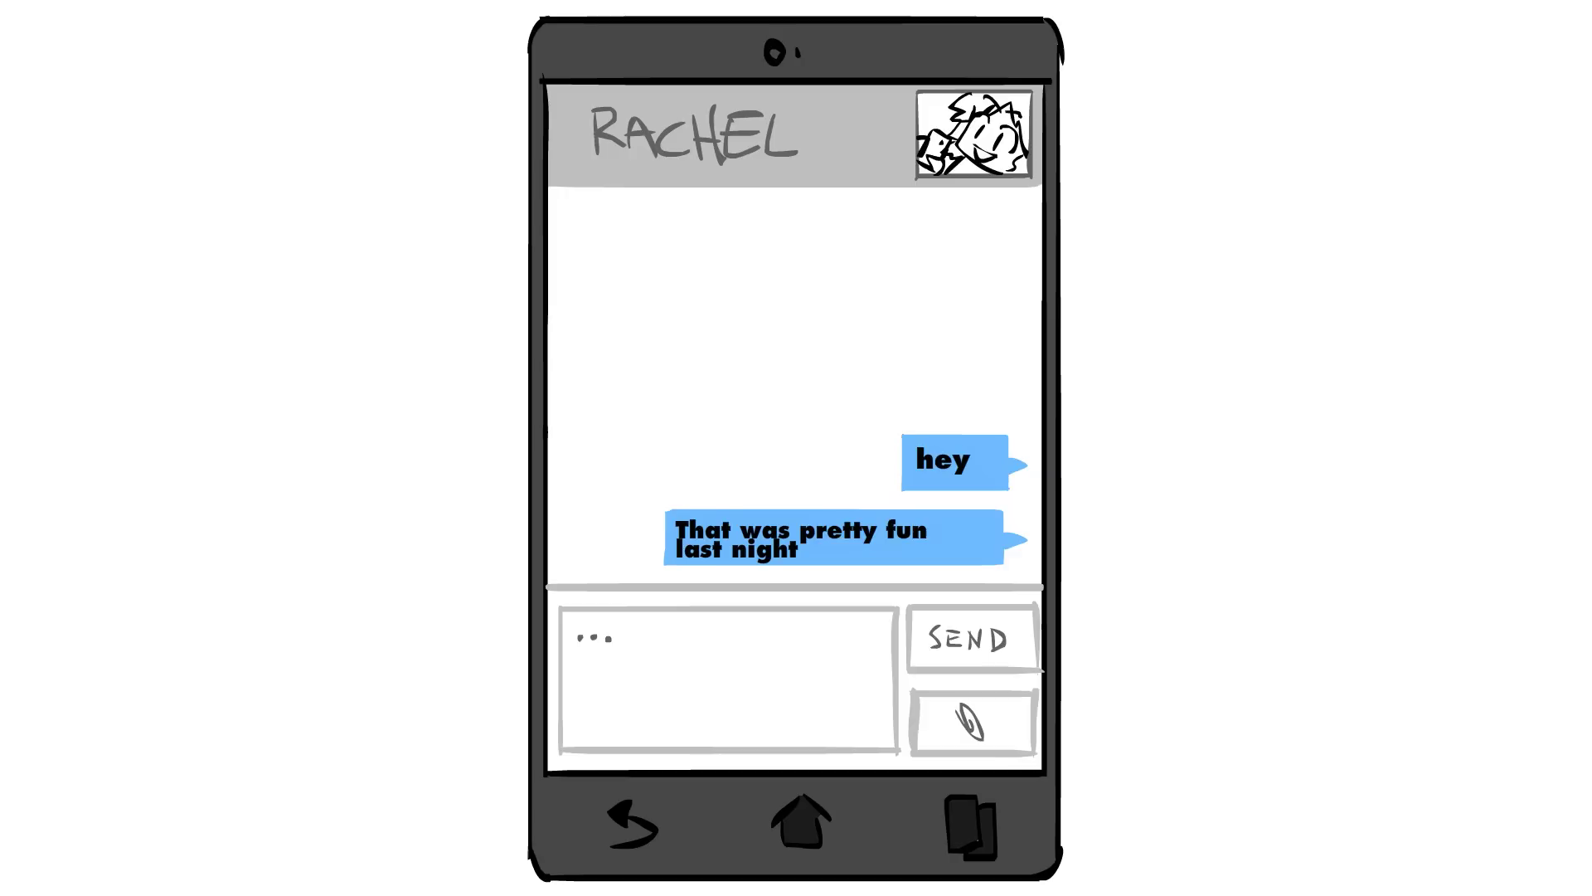
# Let the animation play until the third bubble "Maybe do it again in a few weeks" appears.
pyautogui.click(967, 639)
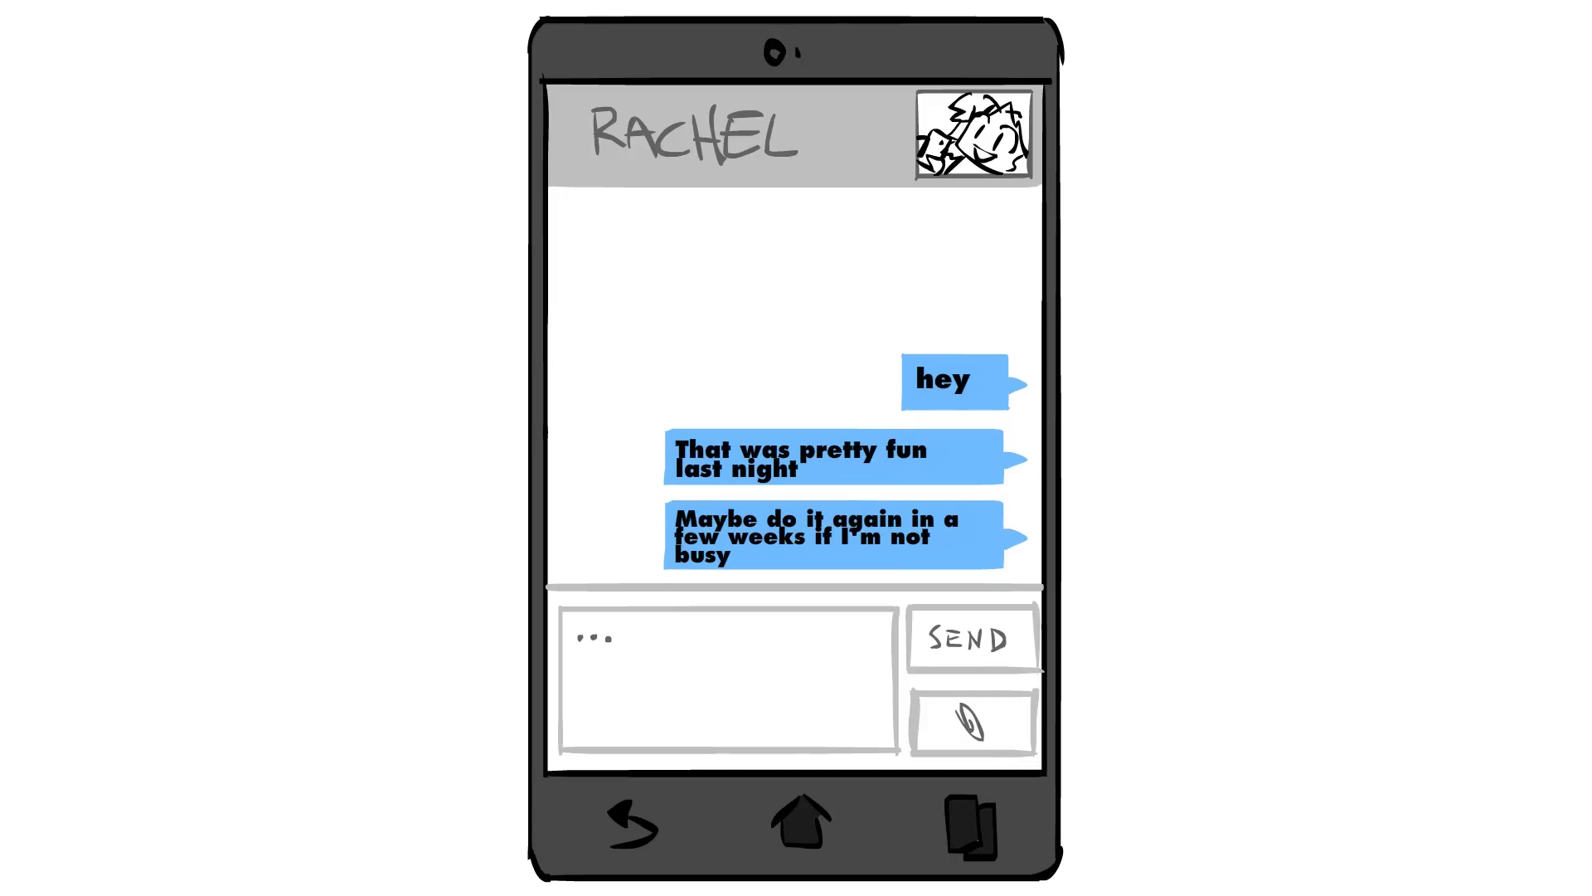